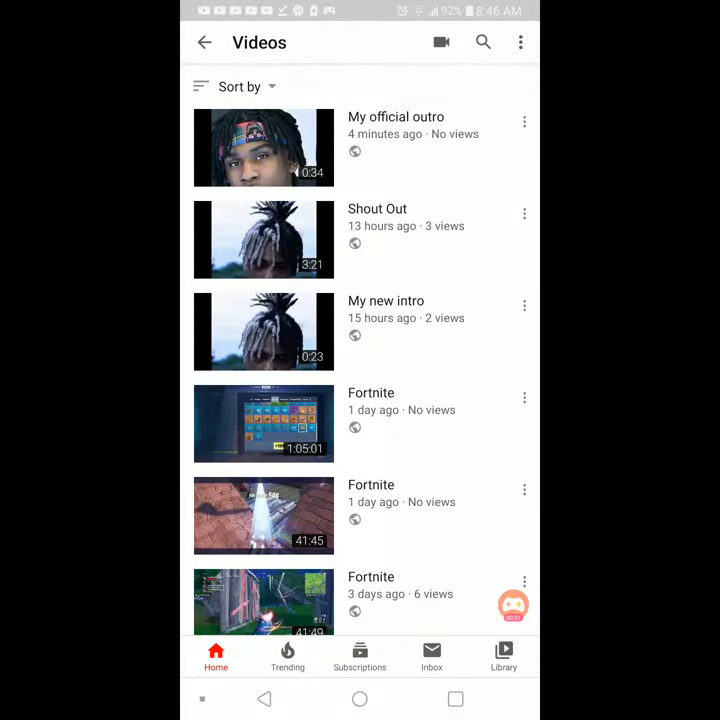
# Open YouTube search from the channel's Videos page
pyautogui.click(483, 42)
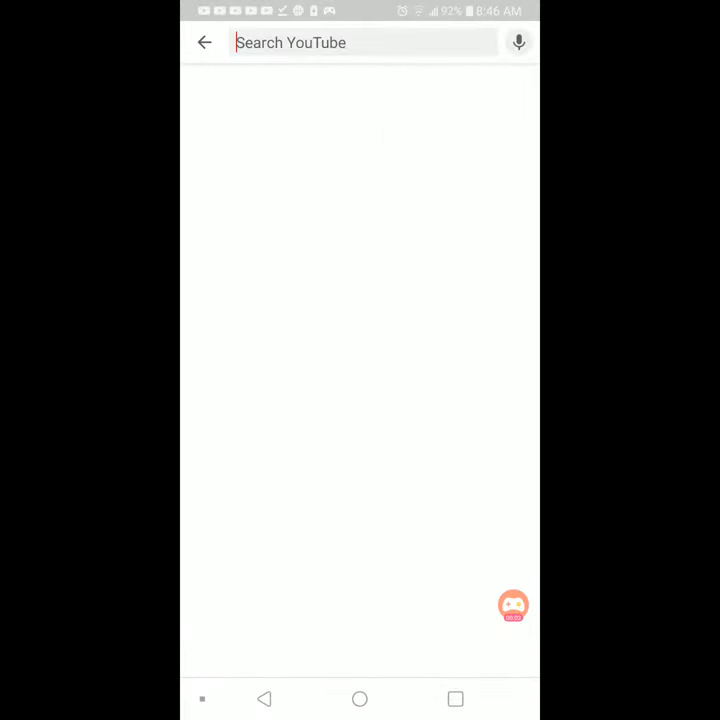
# Subscribe to deon fams and set its notification bell to All
pyautogui.click(360, 42)
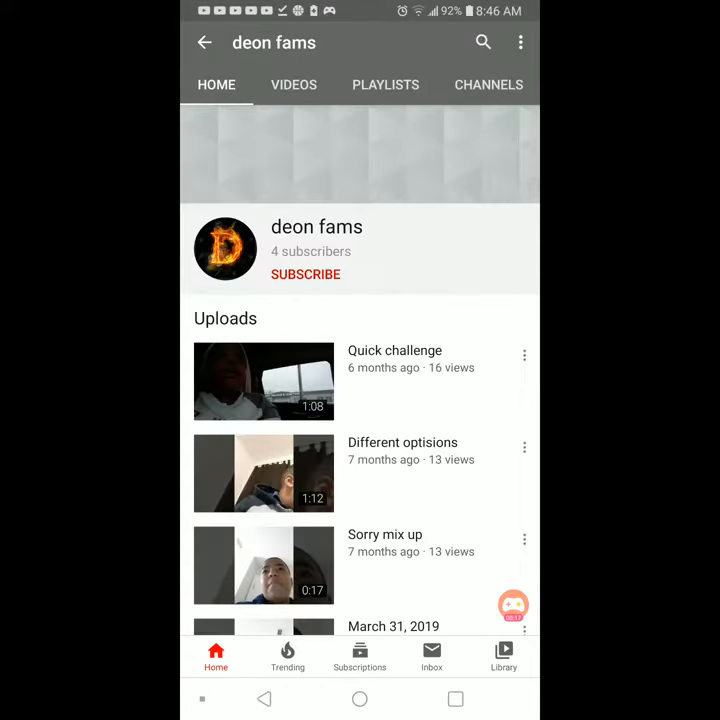
pyautogui.click(305, 274)
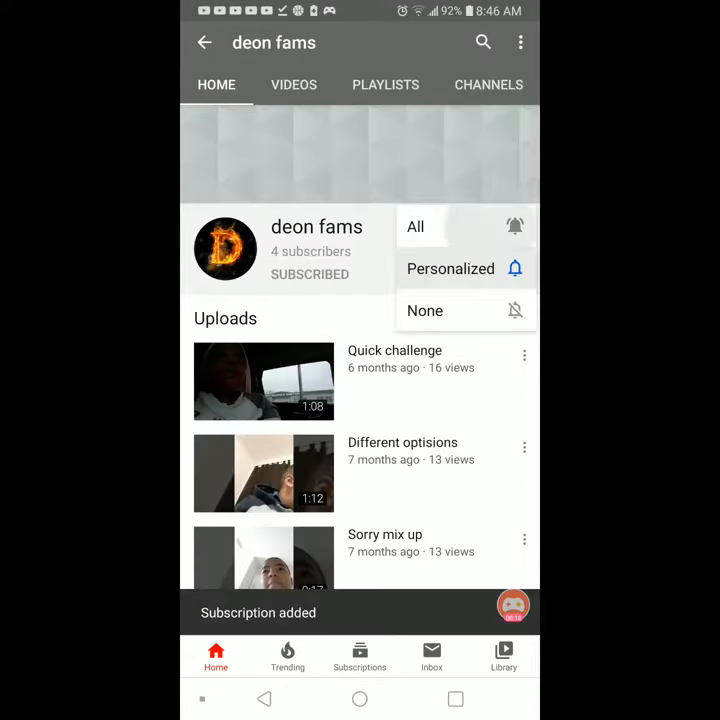
pyautogui.click(415, 226)
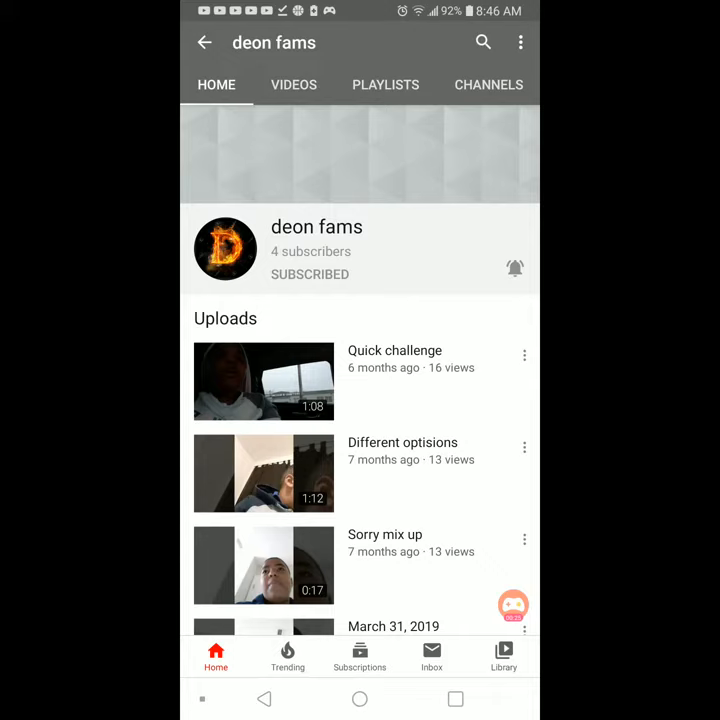
# Search for 'floppyhorse yt', correcting typos in the query
pyautogui.click(483, 42)
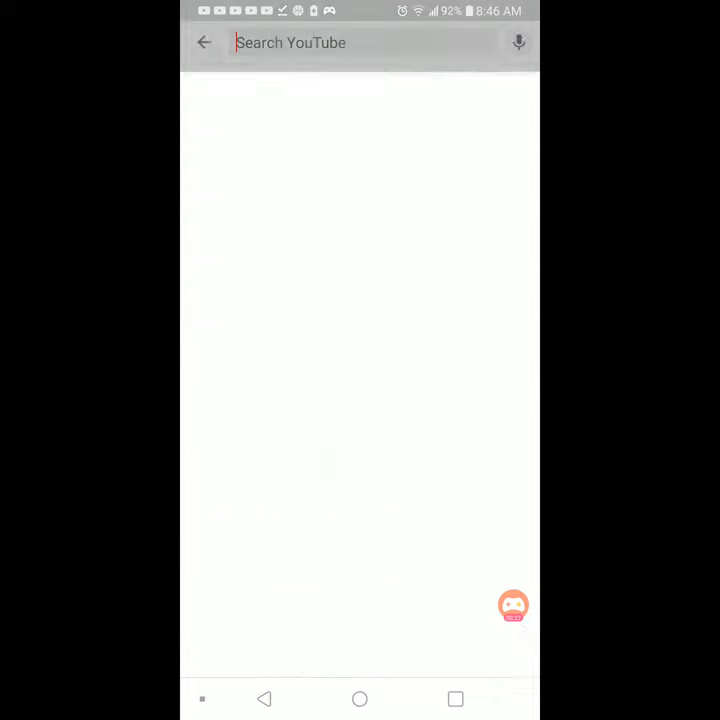
pyautogui.click(360, 42)
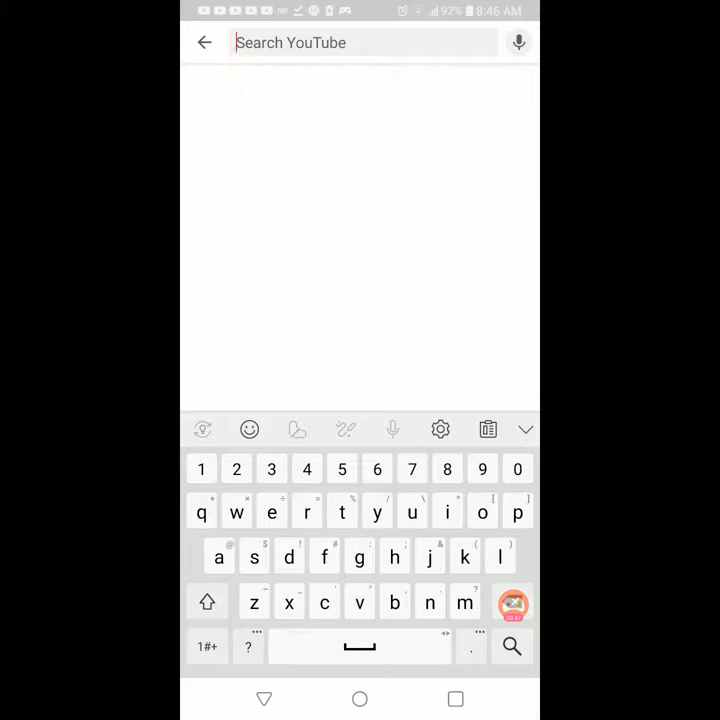
pyautogui.write('f')
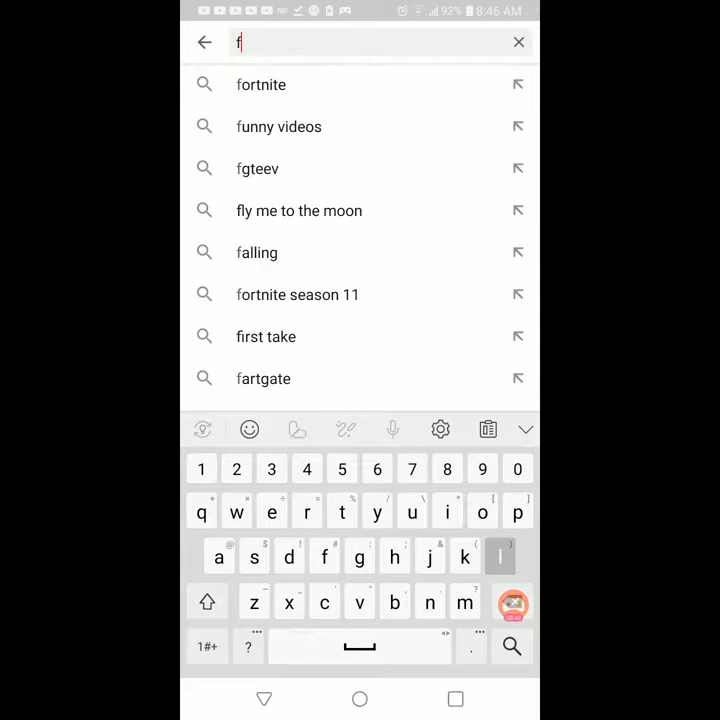
pyautogui.write('loppyhku')
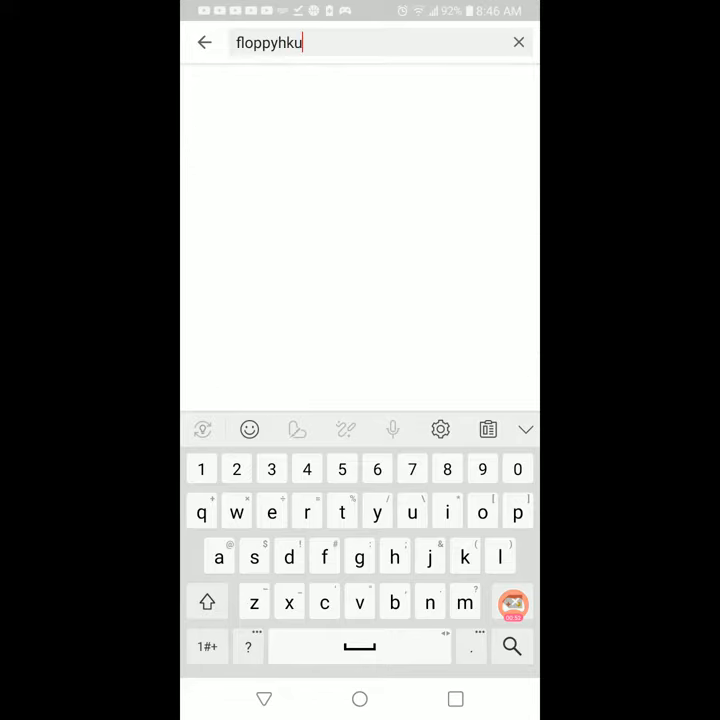
pyautogui.press('Backspace')
pyautogui.write('our')
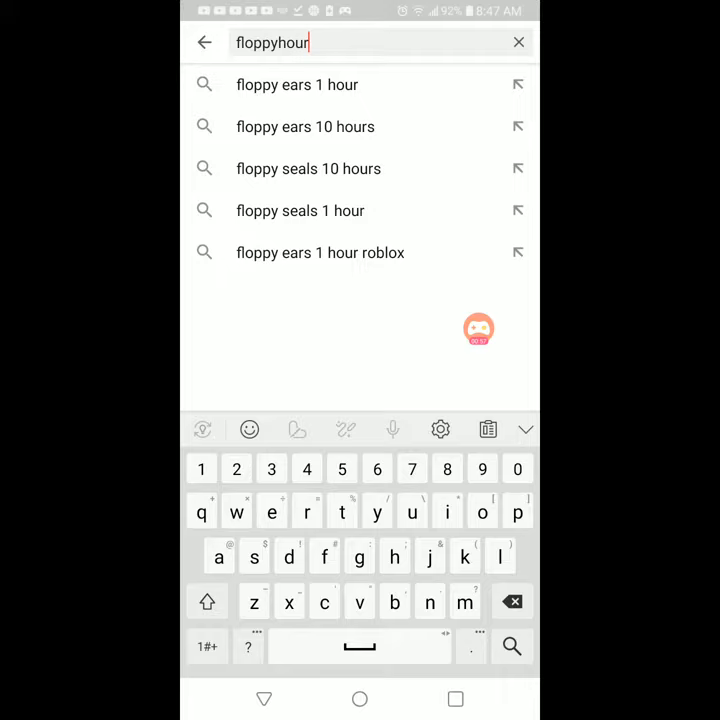
pyautogui.press('Backspace')
pyautogui.write('se yt')
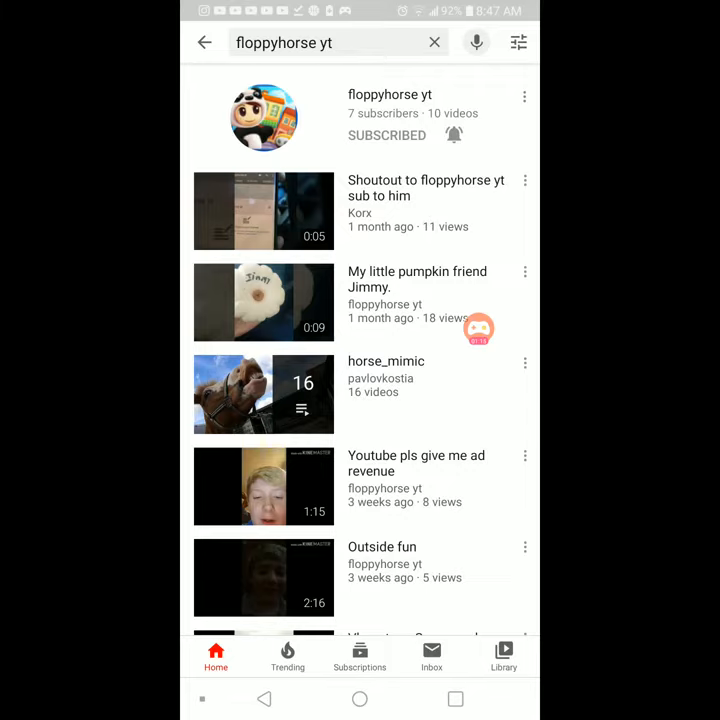
# Start a new search, typing 'Some Random Dude On The Inter…'
pyautogui.click(434, 42)
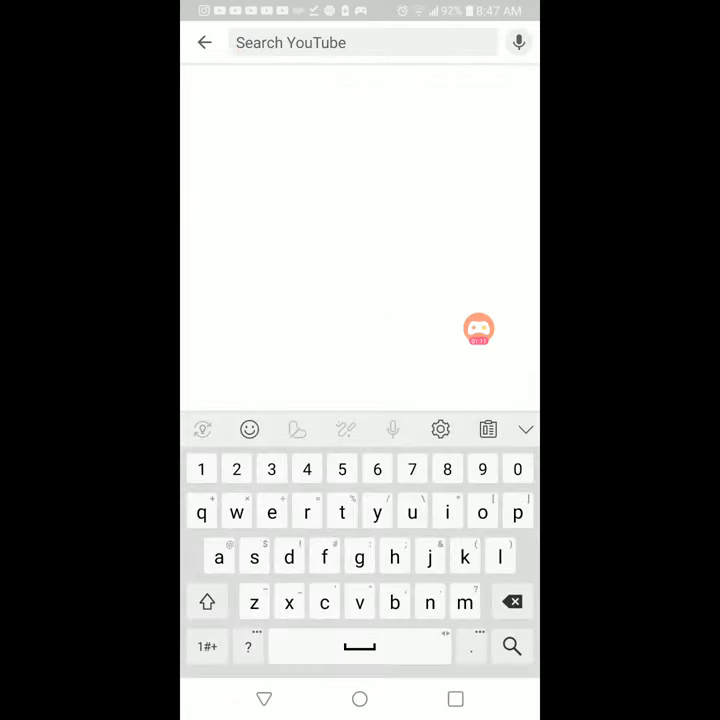
pyautogui.write('Some')
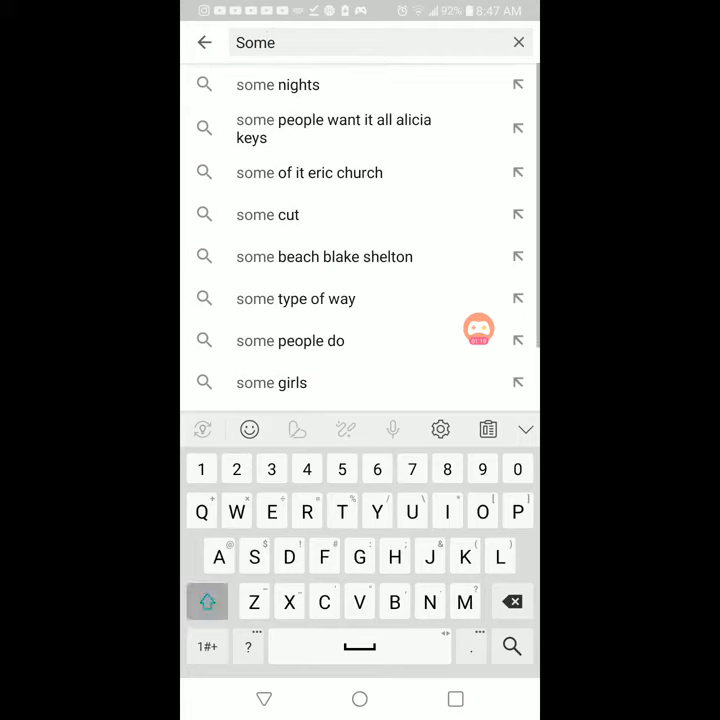
pyautogui.write('Ra')
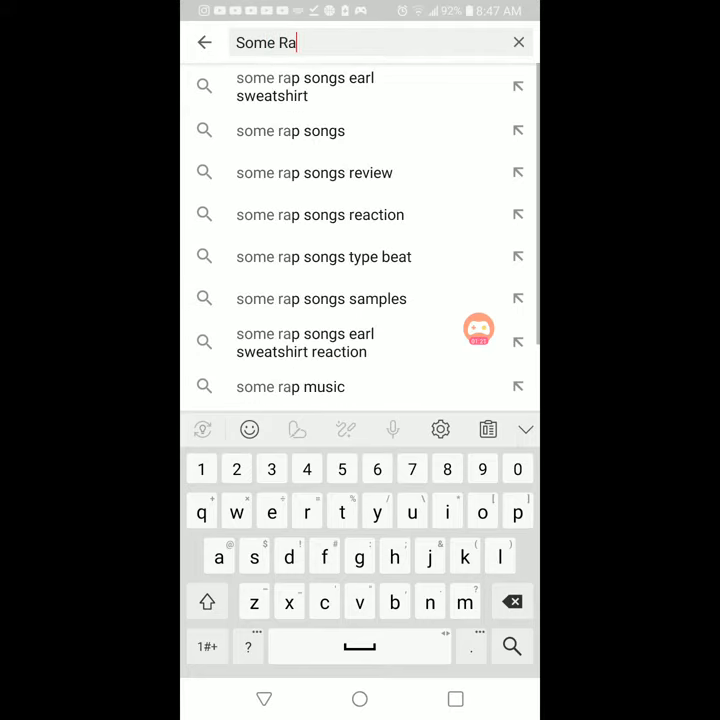
pyautogui.write('ndom Dude On The')
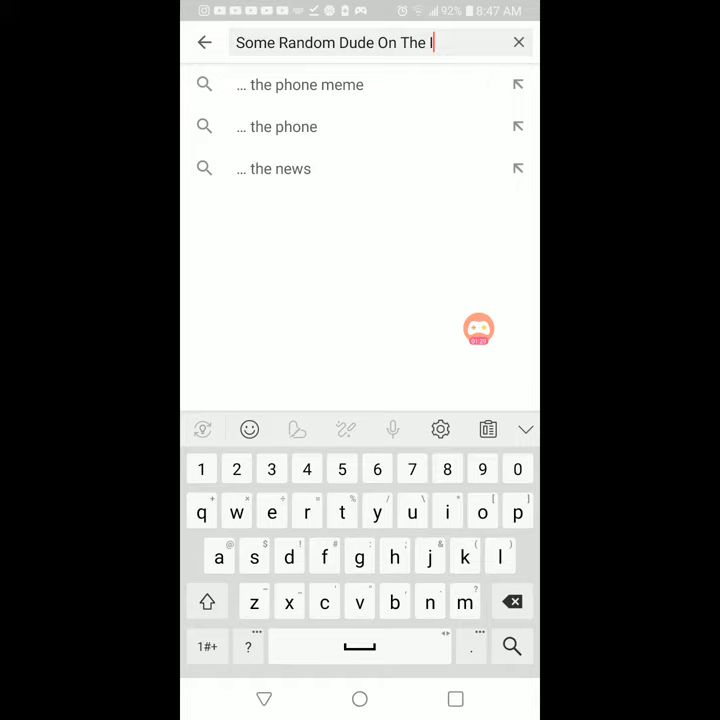
pyautogui.write('Inter')
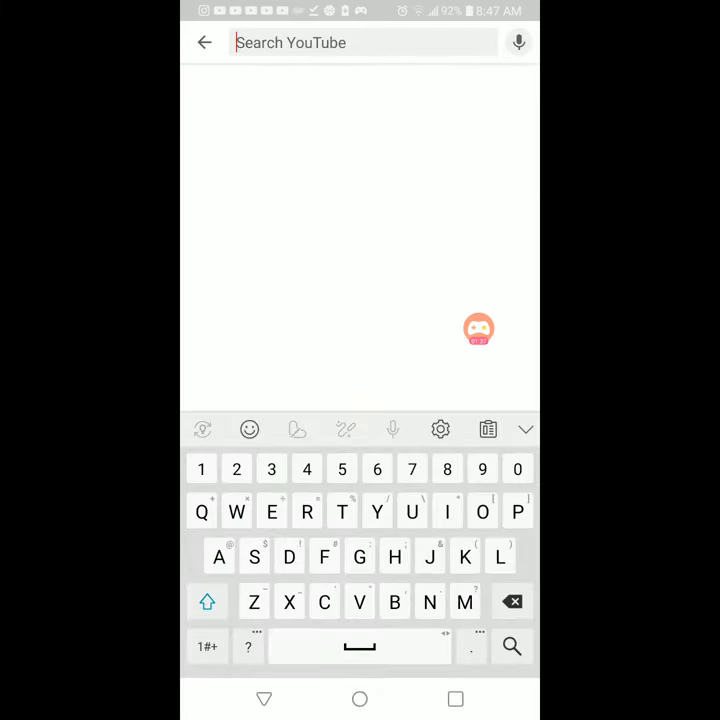
pyautogui.write('Jeremyah')
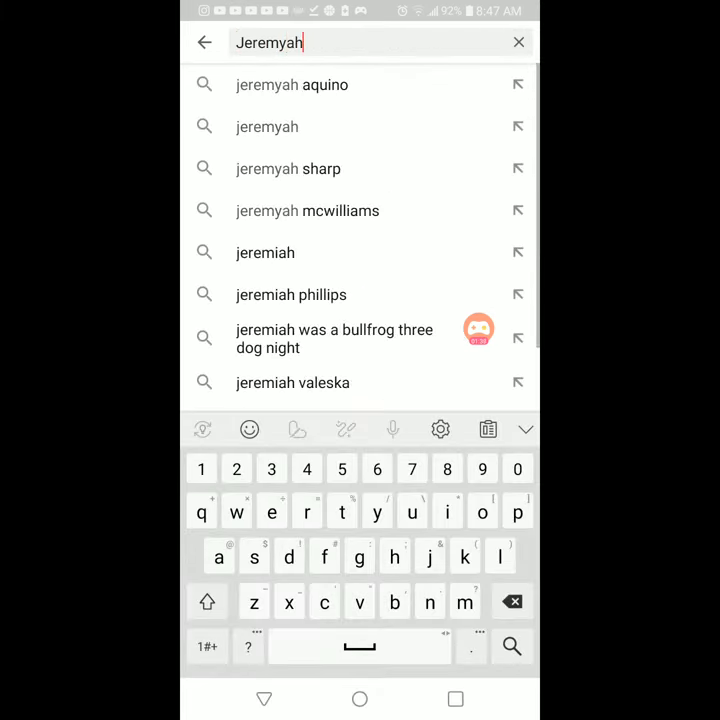
pyautogui.write('Roya')
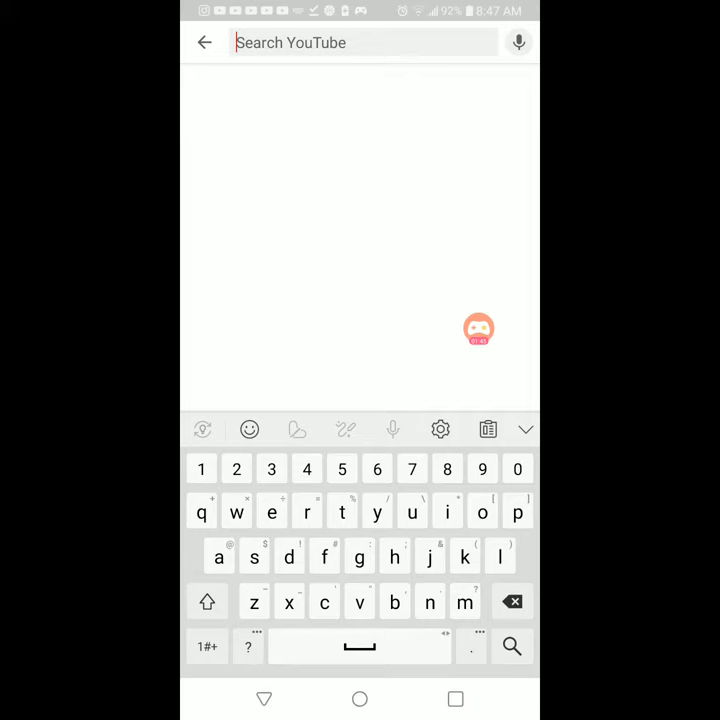
pyautogui.write('j')
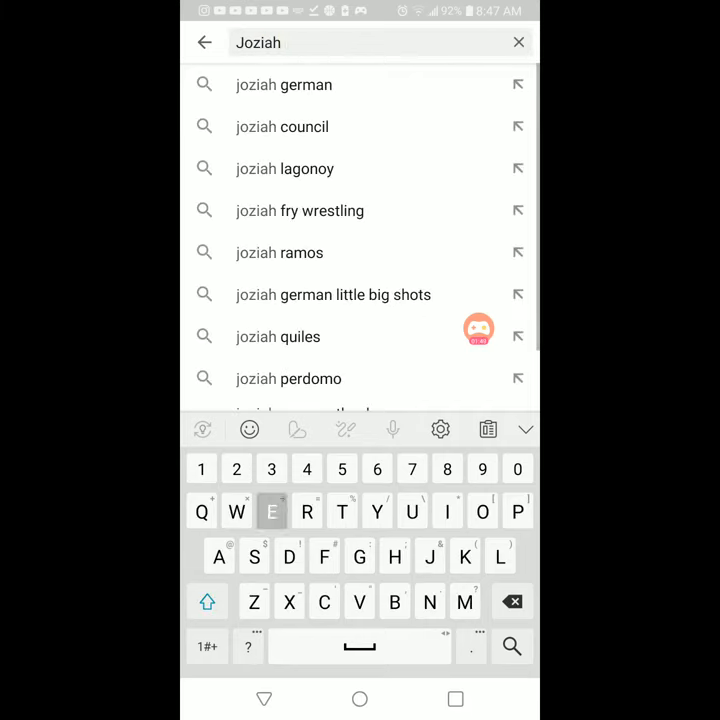
pyautogui.write('Evere')
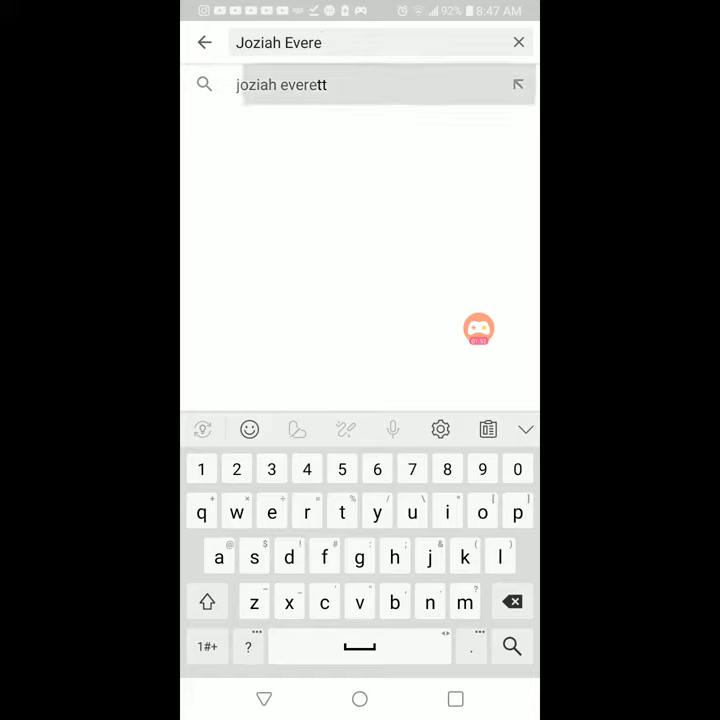
pyautogui.click(281, 84)
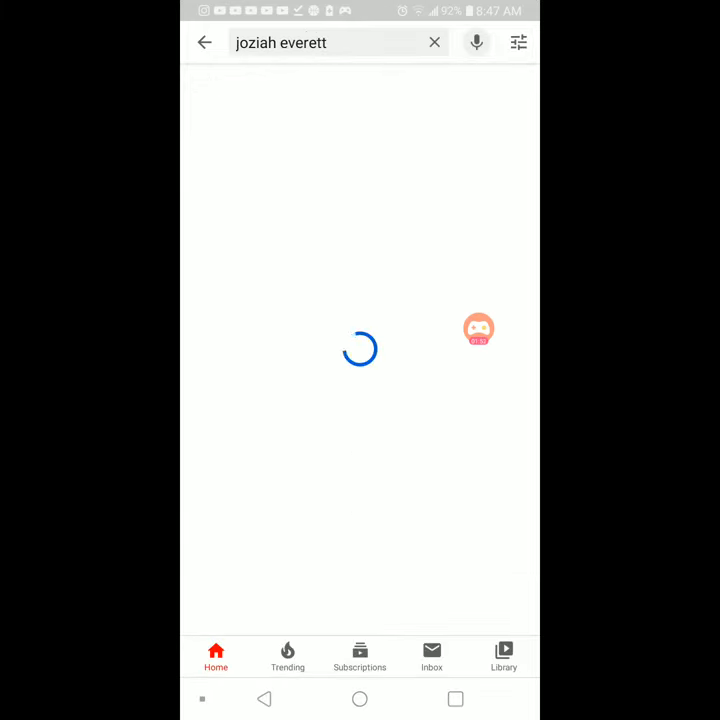